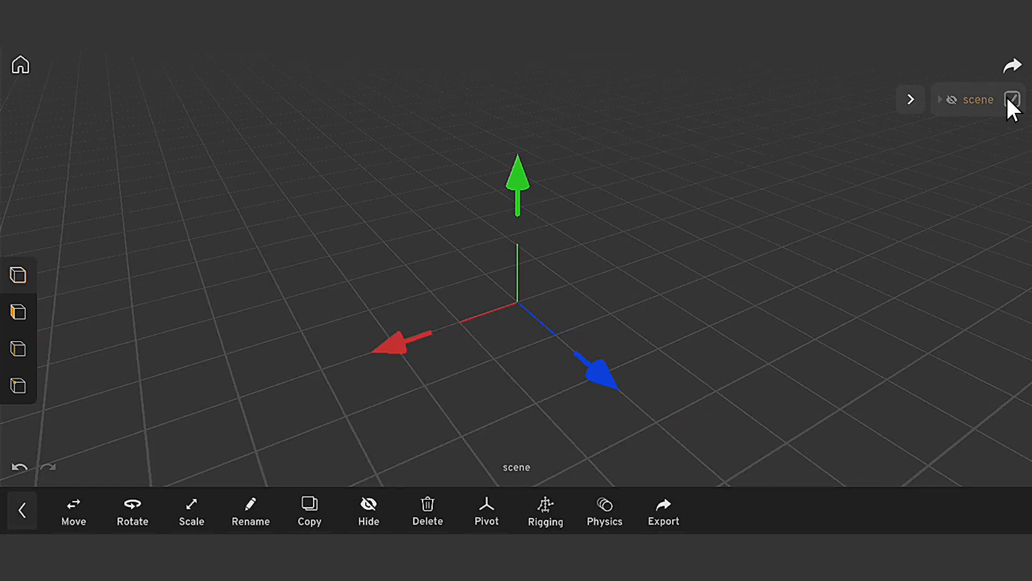
Load the robot model into the empty scene and show its auto-rig joint markers
{"action": "left_click", "coordinate": [1013, 99]}
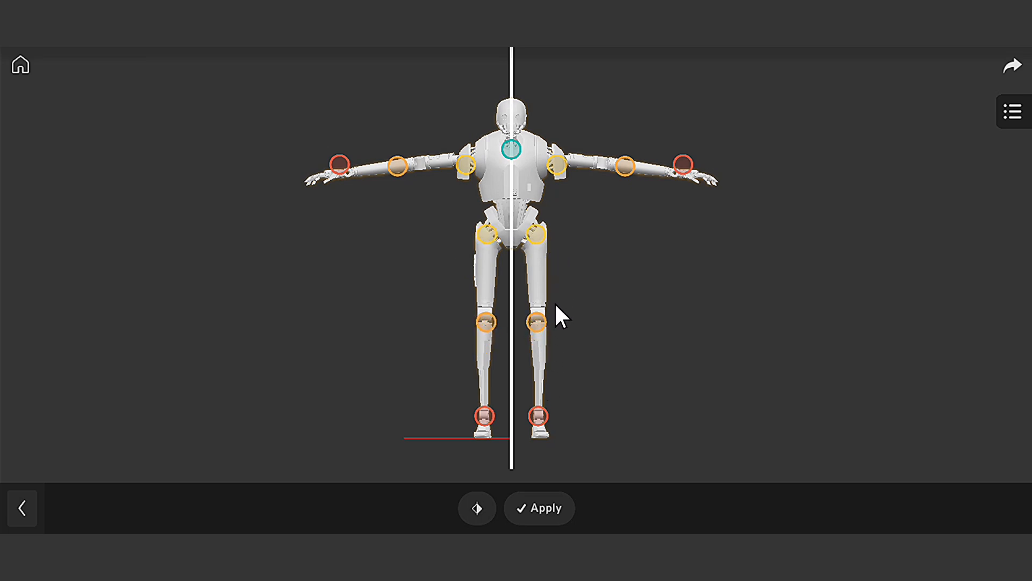
Auto-rig the selected robot and apply it so the mesh is weighted to a skeleton
{"action": "left_click", "coordinate": [539, 508]}
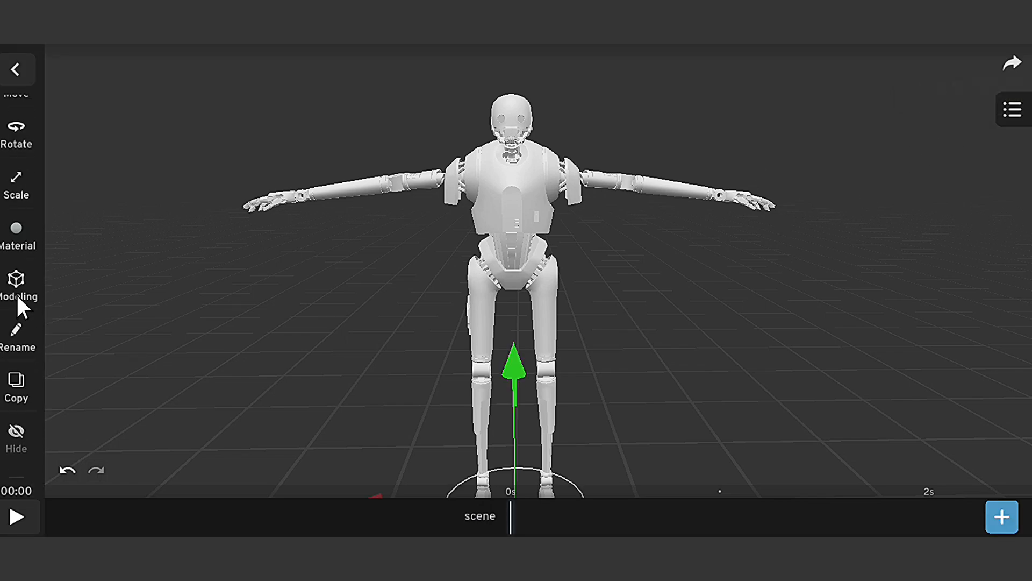
{"action": "left_click", "coordinate": [18, 68]}
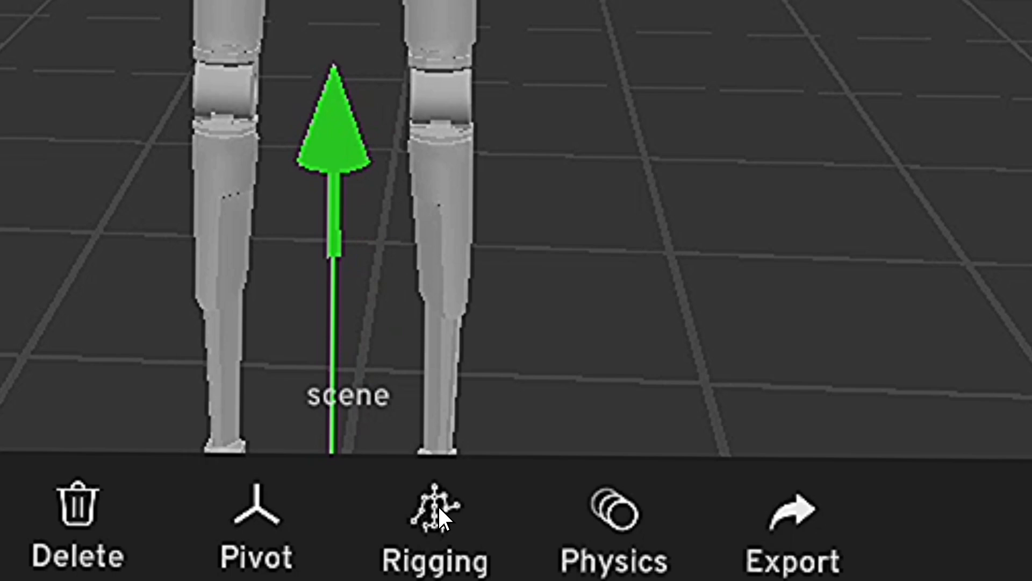
{"action": "left_click", "coordinate": [434, 521]}
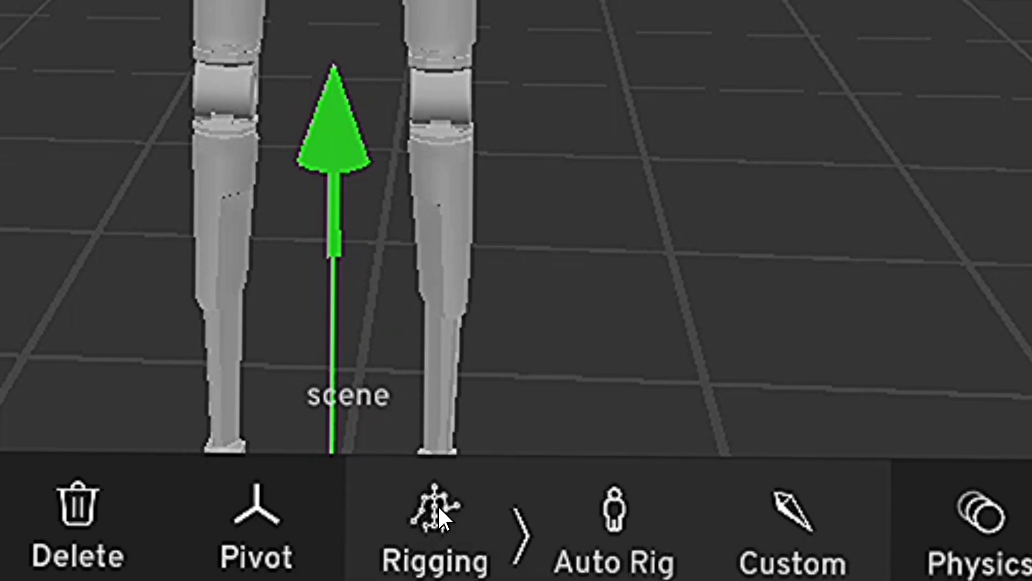
{"action": "mouse_move", "coordinate": [608, 540]}
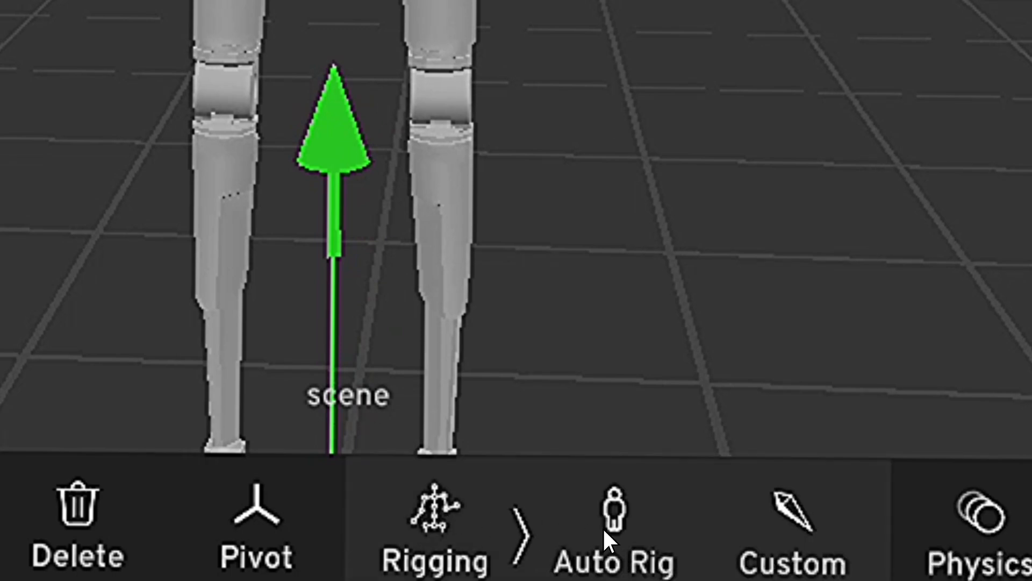
{"action": "left_click", "coordinate": [614, 513]}
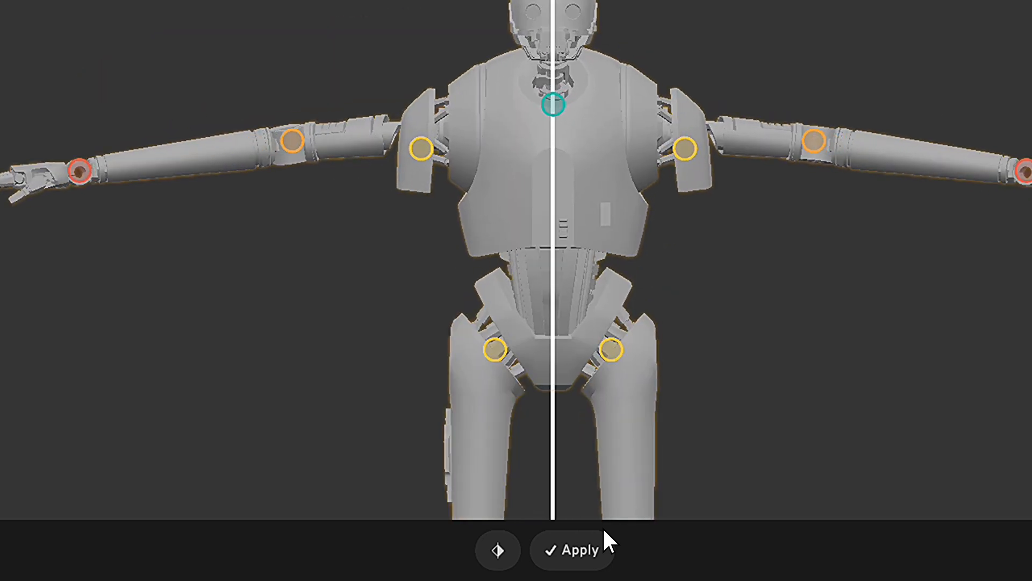
{"action": "left_click", "coordinate": [571, 550]}
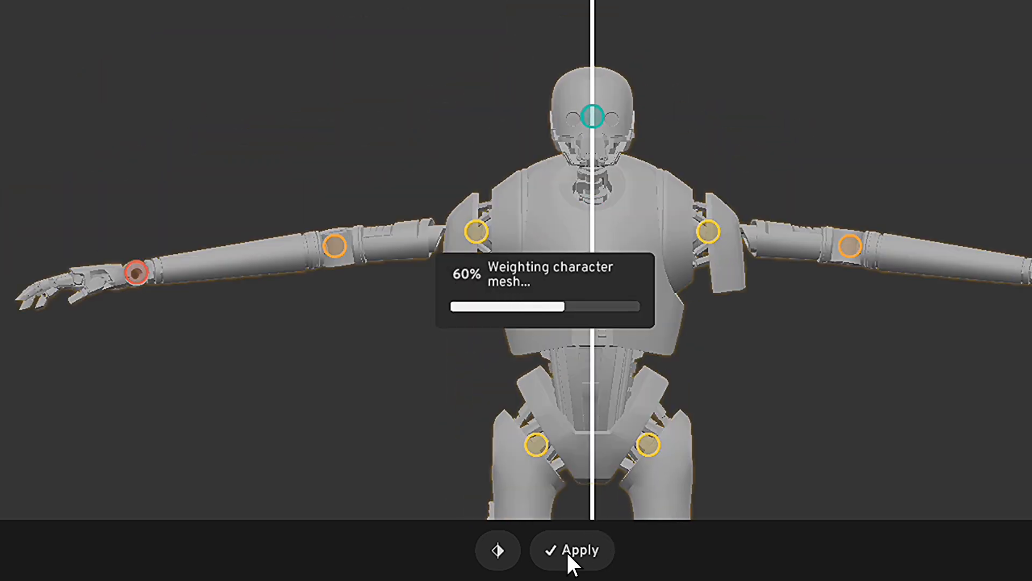
{"action": "left_click", "coordinate": [571, 550]}
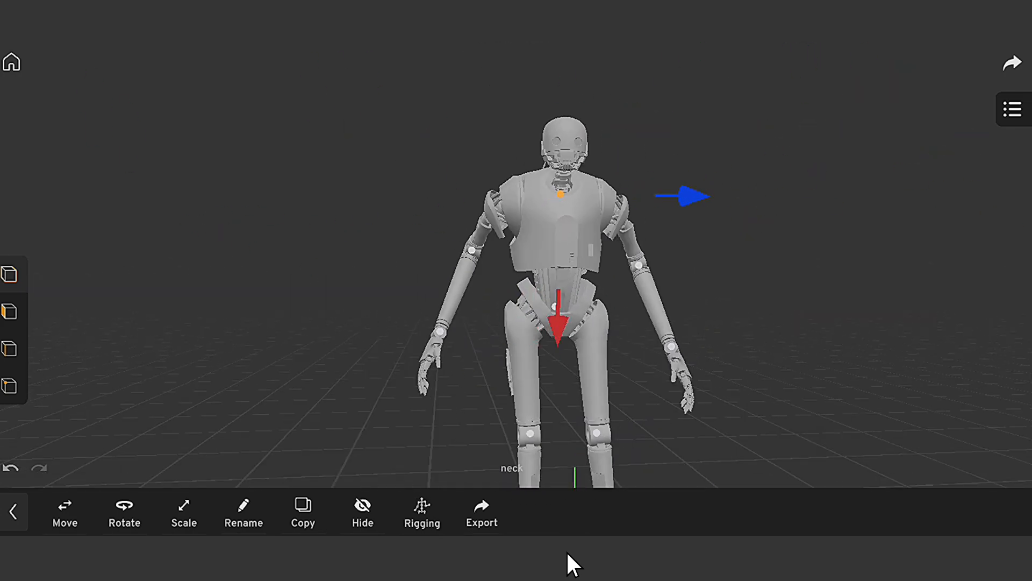
Add the ready-made Jogging animation to the rigged robot's timeline
{"action": "left_click", "coordinate": [422, 514]}
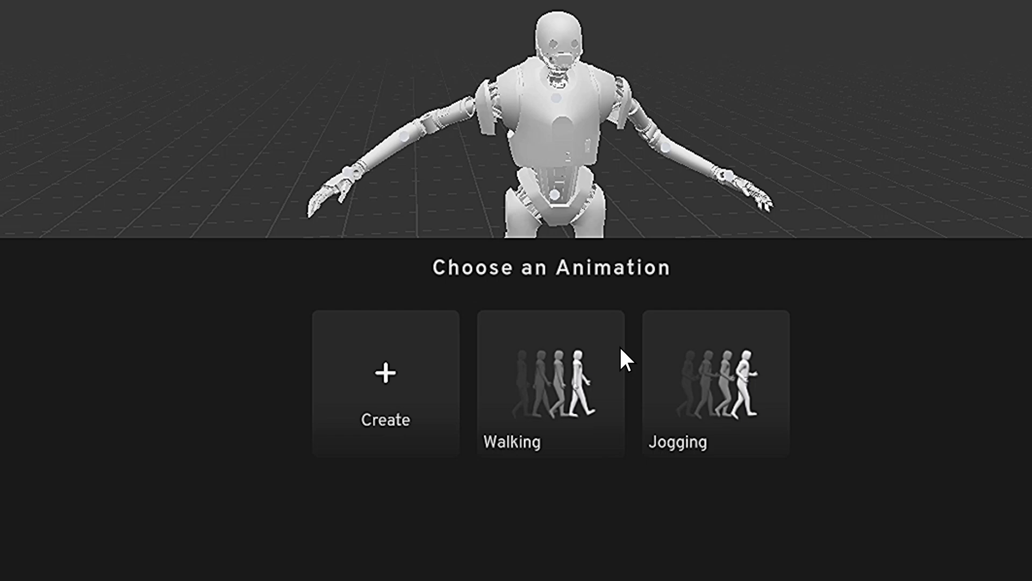
{"action": "mouse_move", "coordinate": [558, 492]}
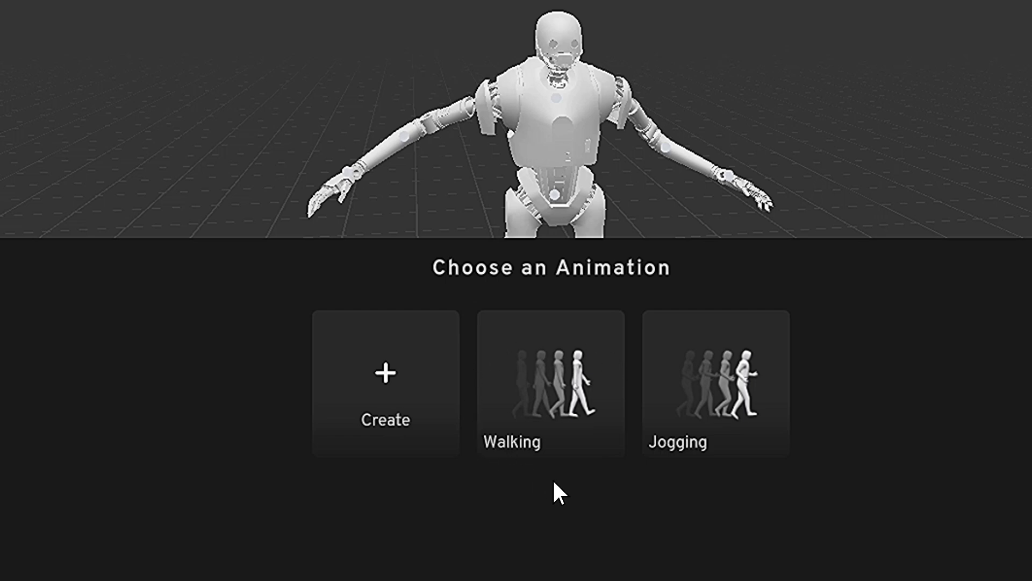
{"action": "mouse_move", "coordinate": [743, 298]}
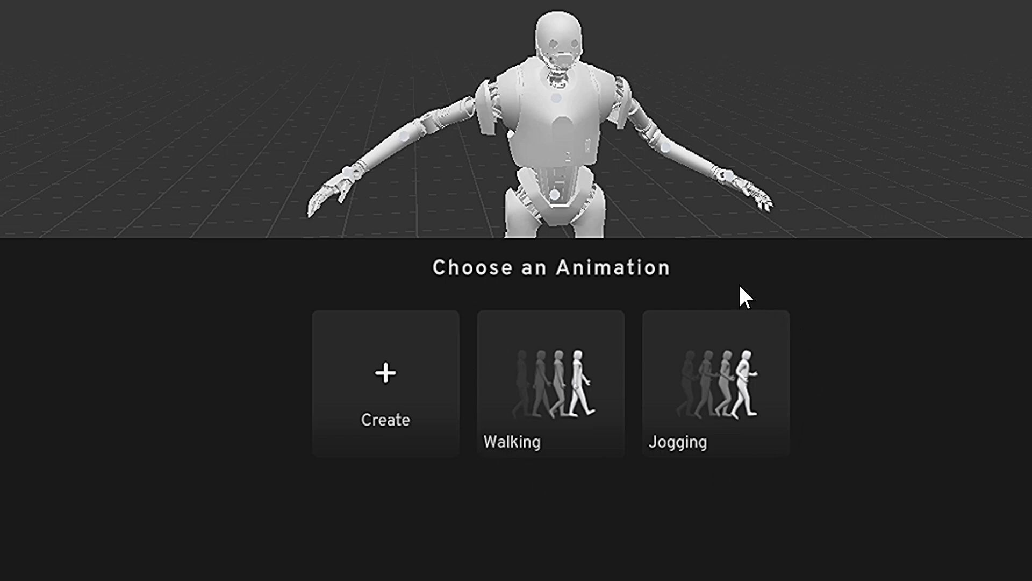
{"action": "left_click", "coordinate": [385, 384]}
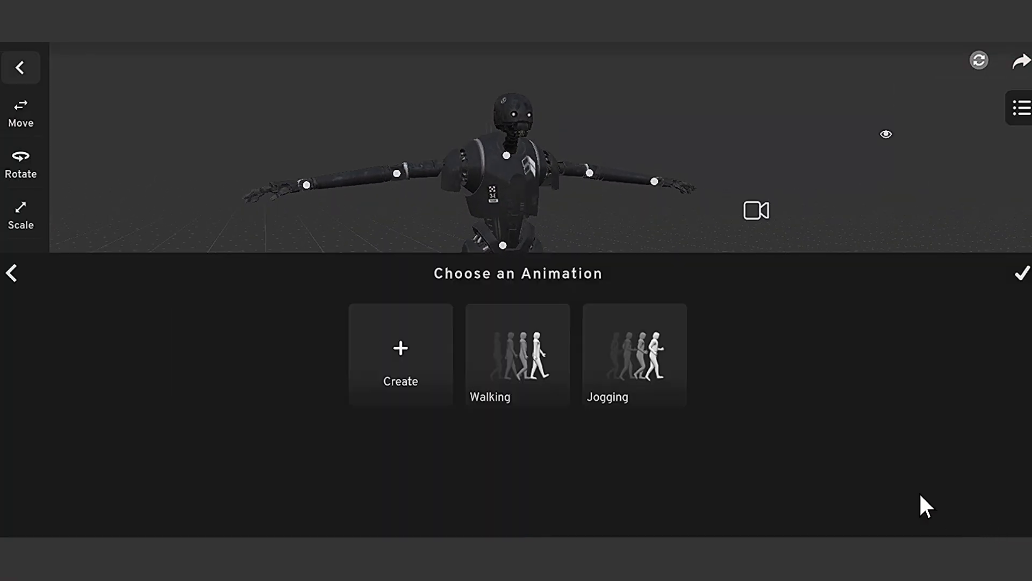
{"action": "left_click", "coordinate": [633, 356]}
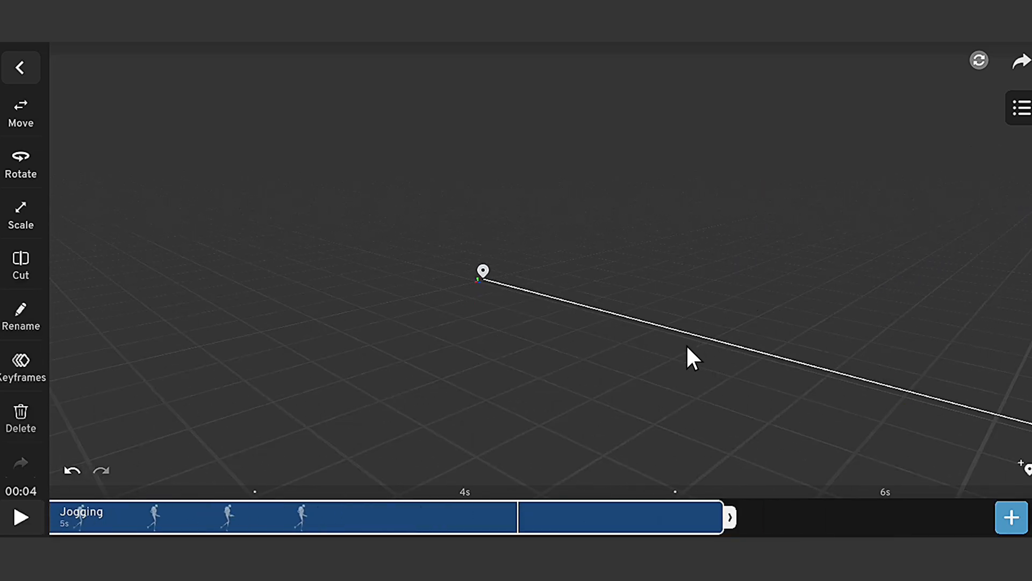
{"action": "left_click", "coordinate": [21, 517]}
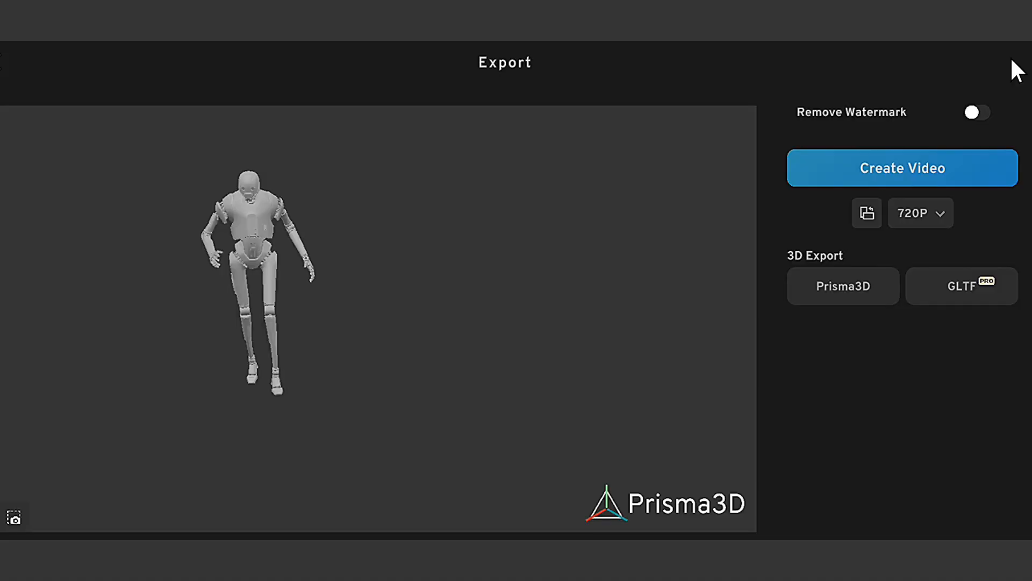
Enable Remove Watermark and start a glTF export of the jogging robot
{"action": "left_click", "coordinate": [976, 112]}
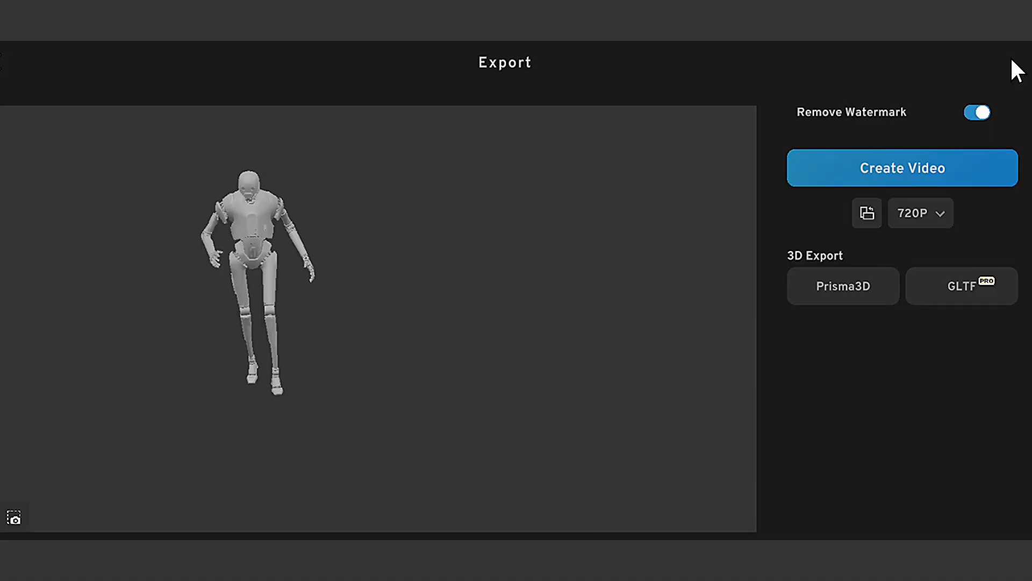
{"action": "mouse_move", "coordinate": [978, 247]}
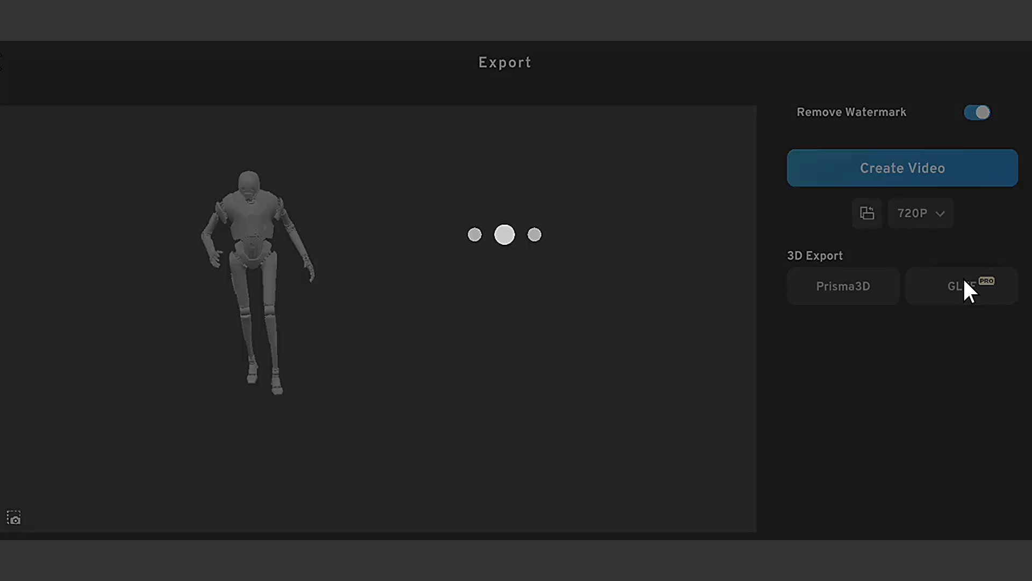
{"action": "left_click", "coordinate": [961, 286]}
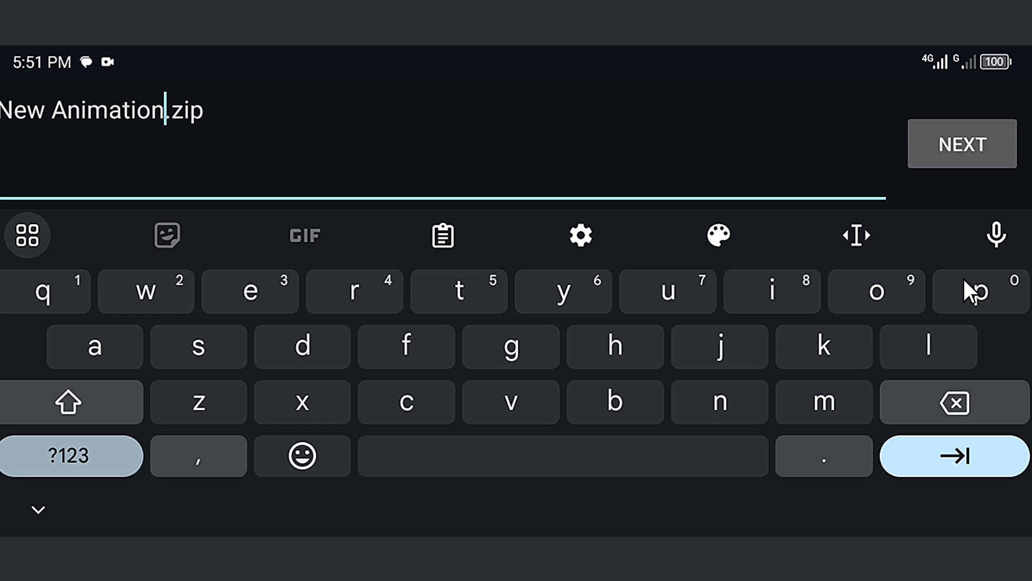
Save New Animation.zip into the com.epai.oblender folder and extract it there
{"action": "left_click", "coordinate": [961, 143]}
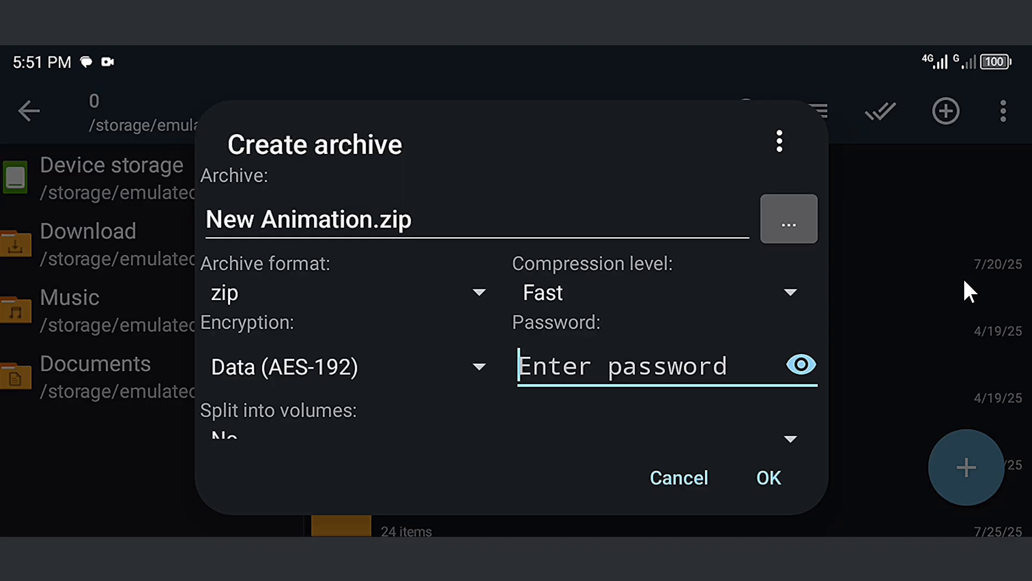
{"action": "left_click", "coordinate": [789, 218]}
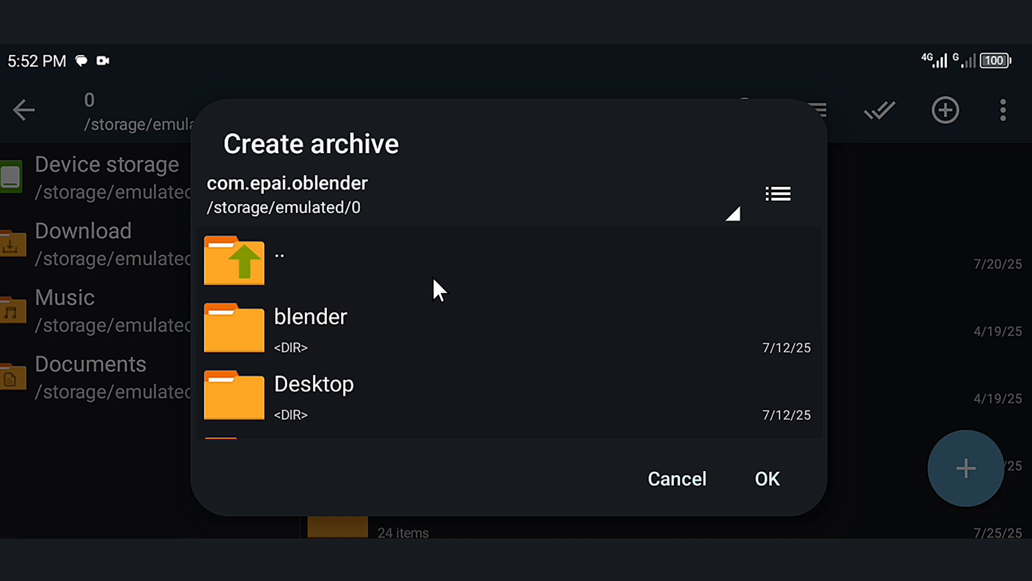
{"action": "left_click", "coordinate": [766, 477]}
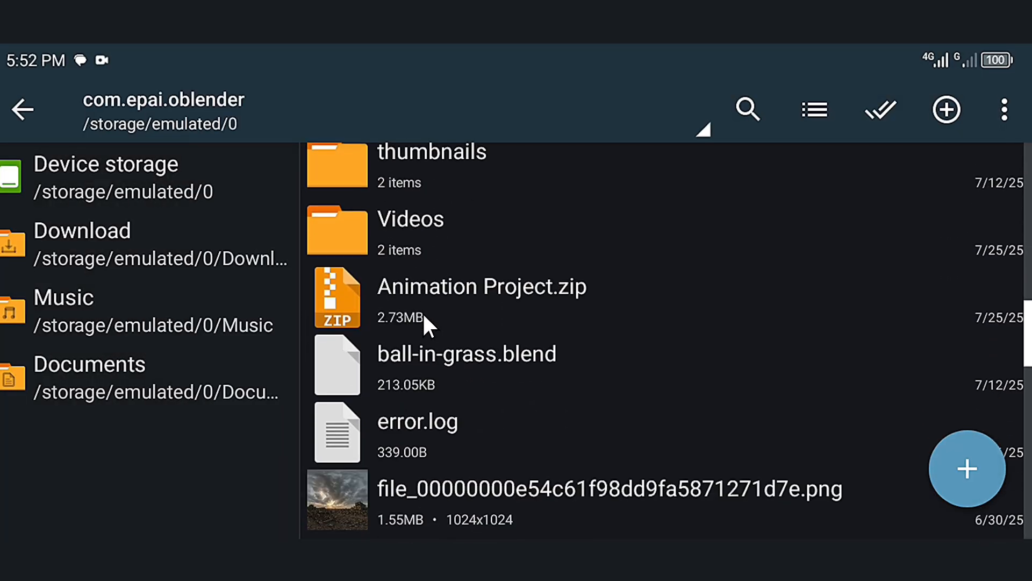
{"action": "scroll", "scroll_direction": "down", "scroll_amount": 3}
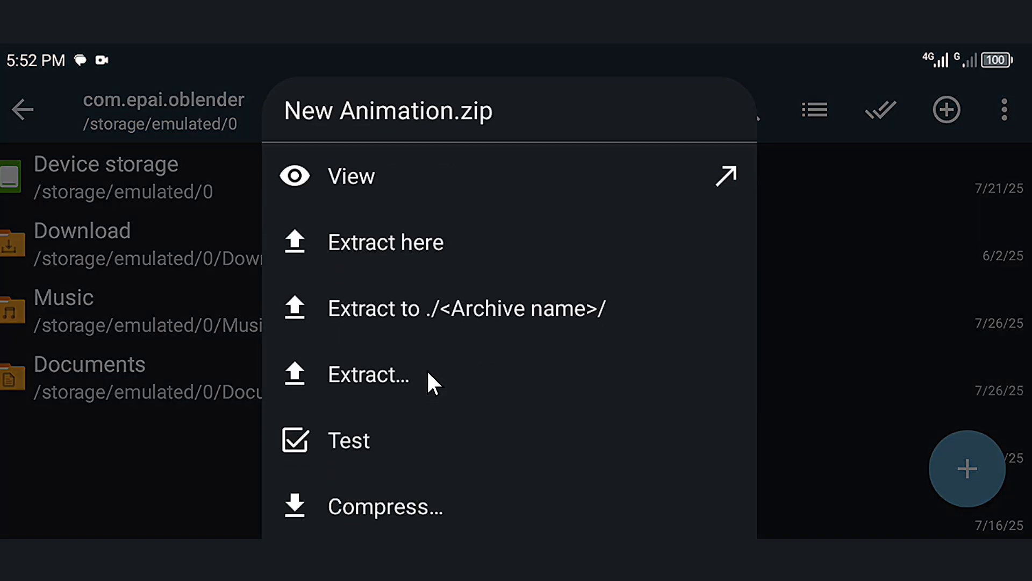
{"action": "mouse_move", "coordinate": [434, 253]}
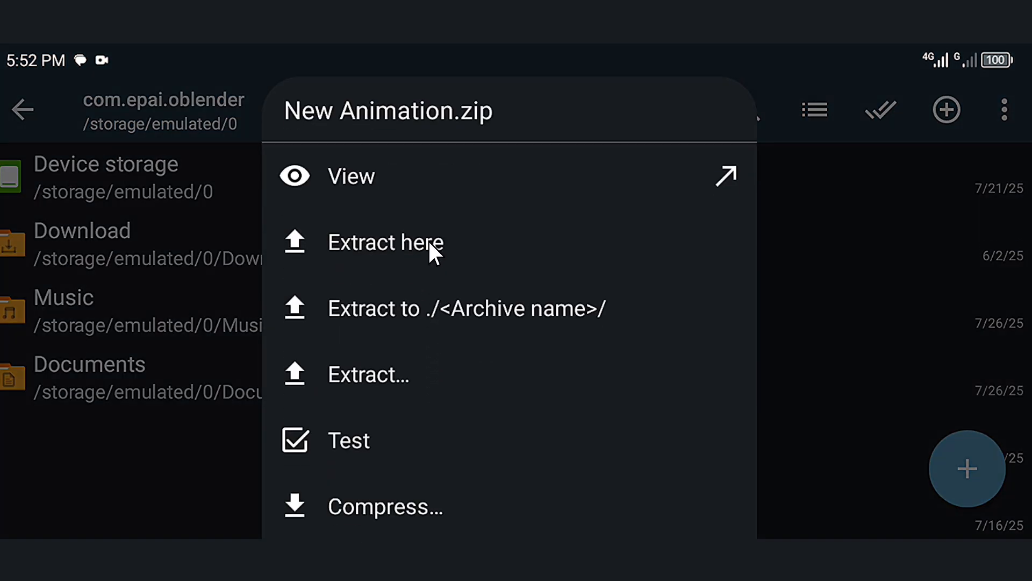
{"action": "left_click", "coordinate": [386, 242]}
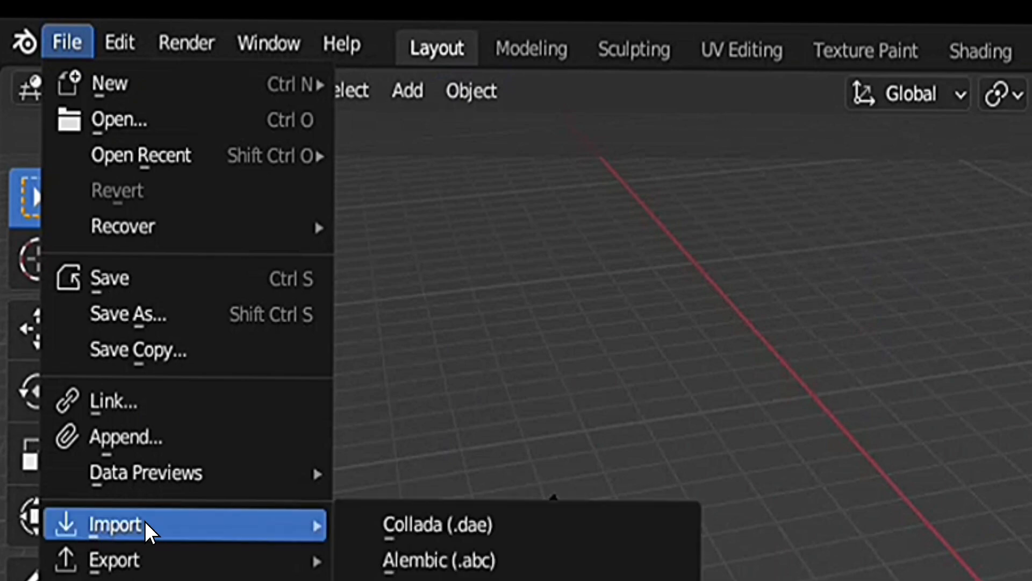
Start a glTF 2.0 (.glb/.gltf) import from Blender's File > Import menu
{"action": "left_click", "coordinate": [115, 524]}
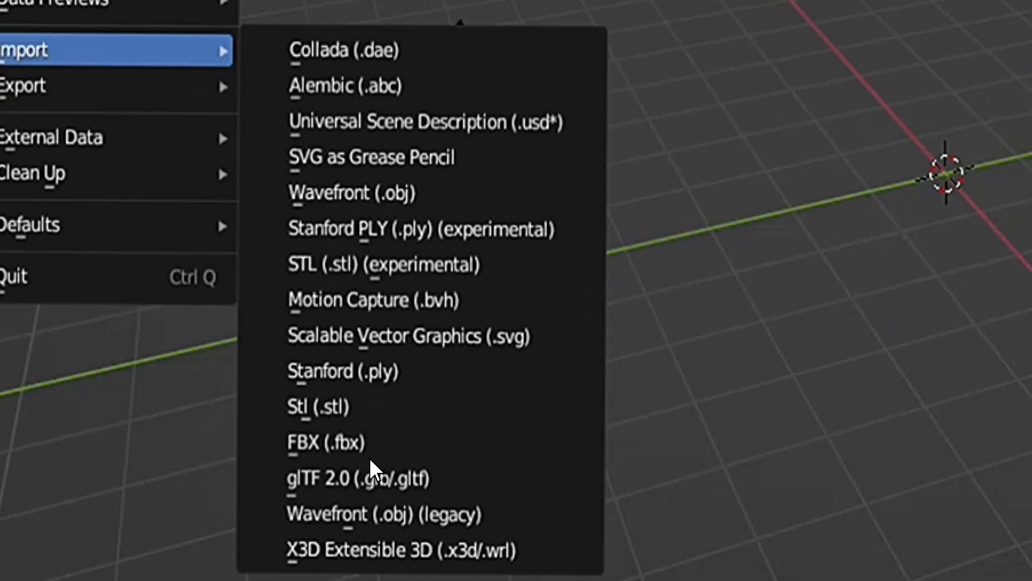
{"action": "mouse_move", "coordinate": [428, 481]}
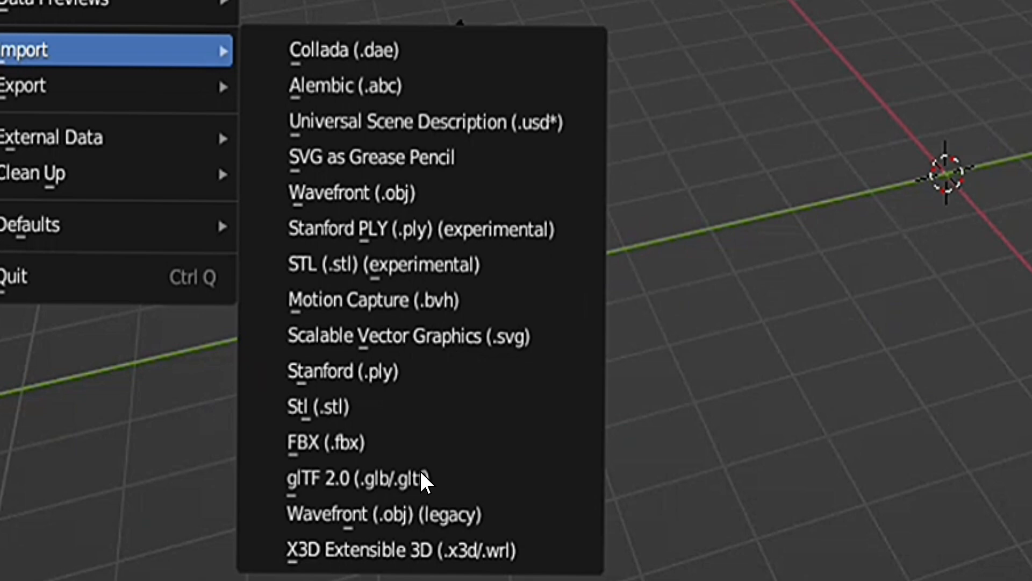
{"action": "mouse_move", "coordinate": [626, 490]}
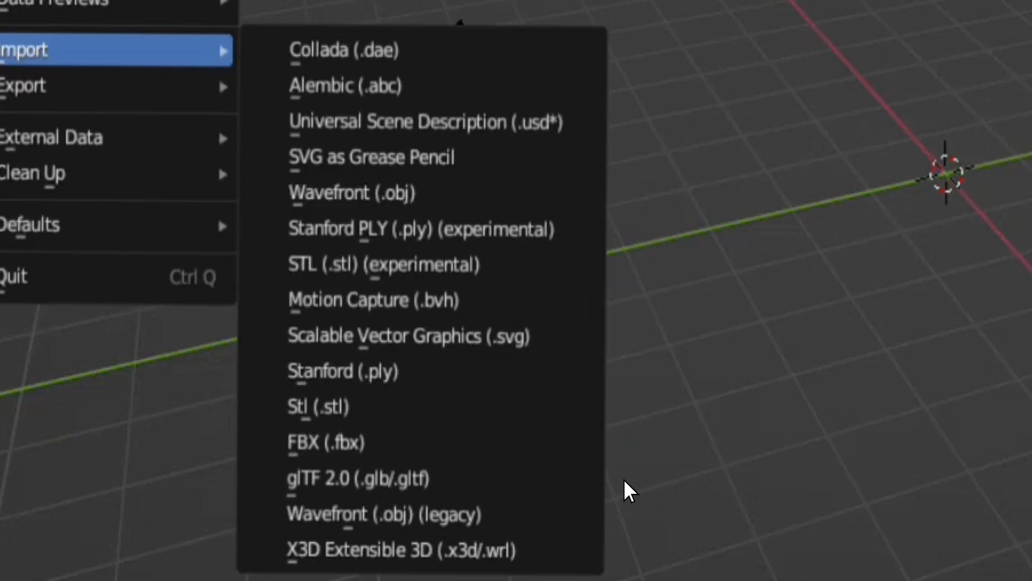
{"action": "mouse_move", "coordinate": [684, 458]}
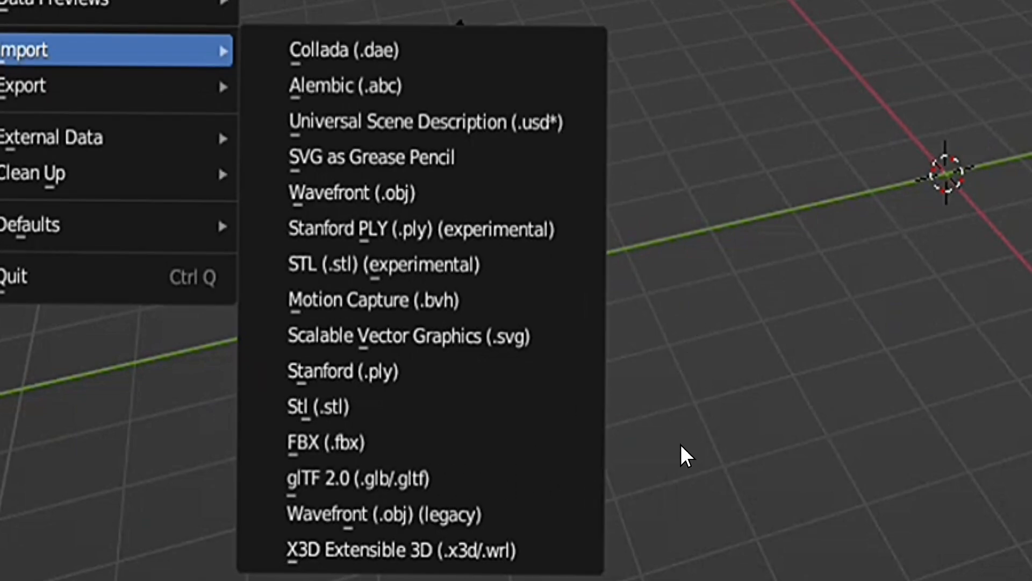
{"action": "mouse_move", "coordinate": [487, 483]}
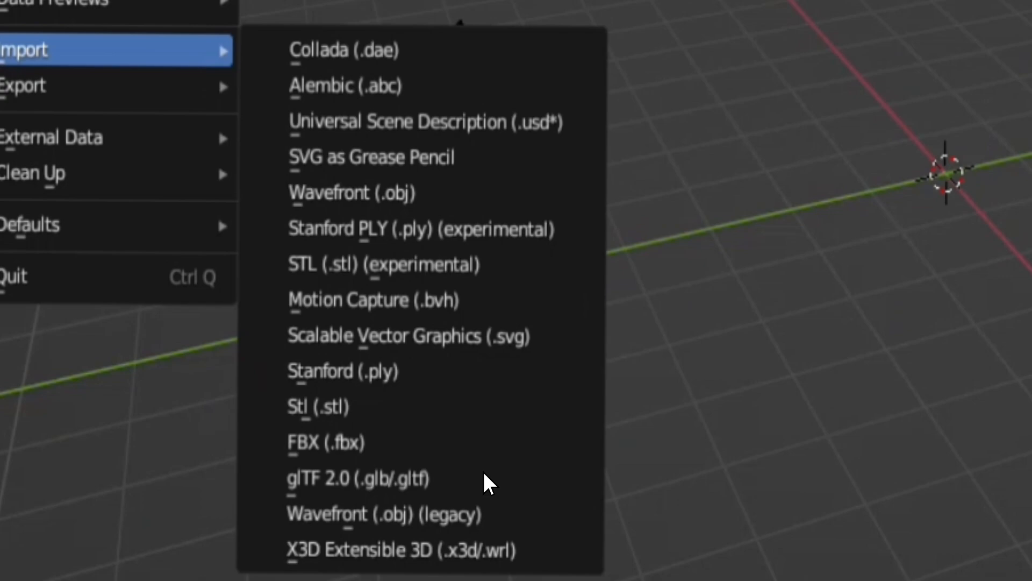
{"action": "mouse_move", "coordinate": [408, 477]}
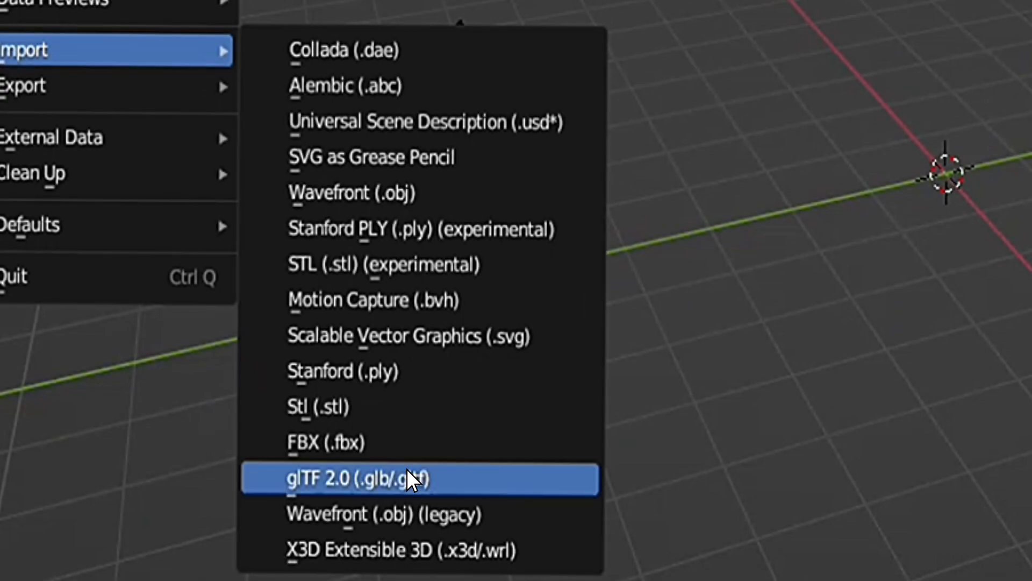
{"action": "left_click", "coordinate": [418, 477]}
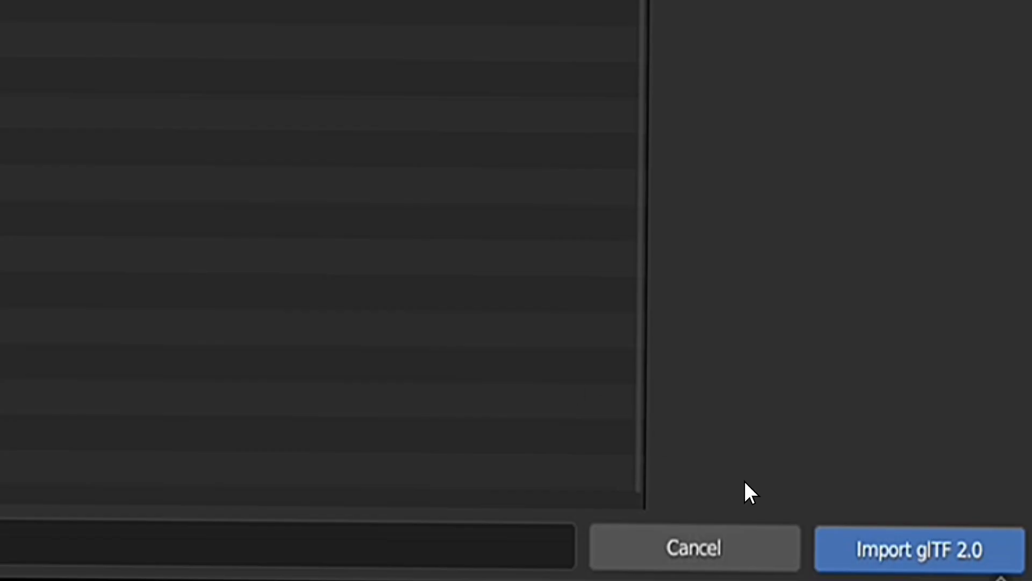
Import the extracted .gltf robot and play its jogging animation on the timeline
{"action": "left_click", "coordinate": [919, 548]}
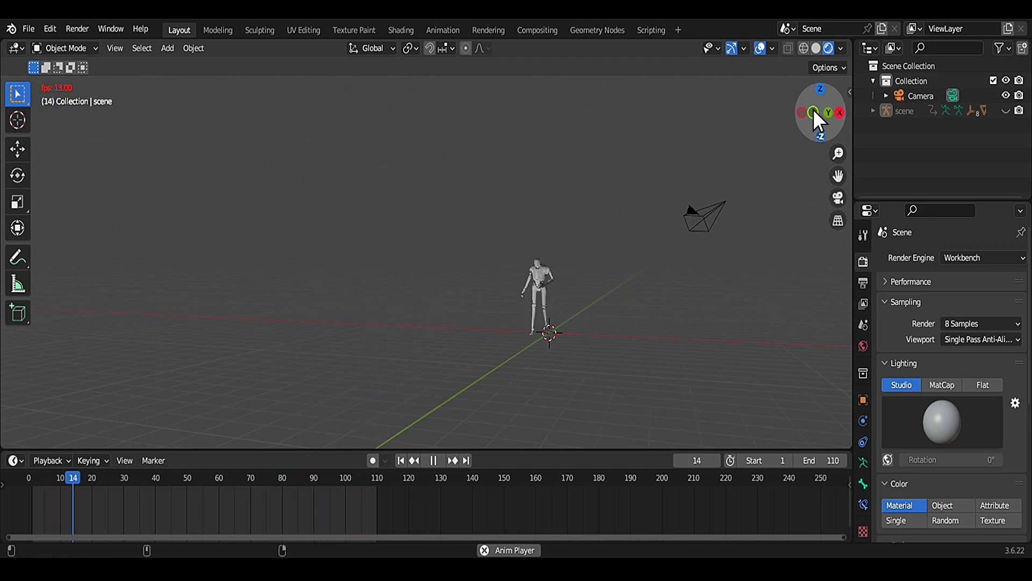
{"action": "left_click", "coordinate": [433, 460]}
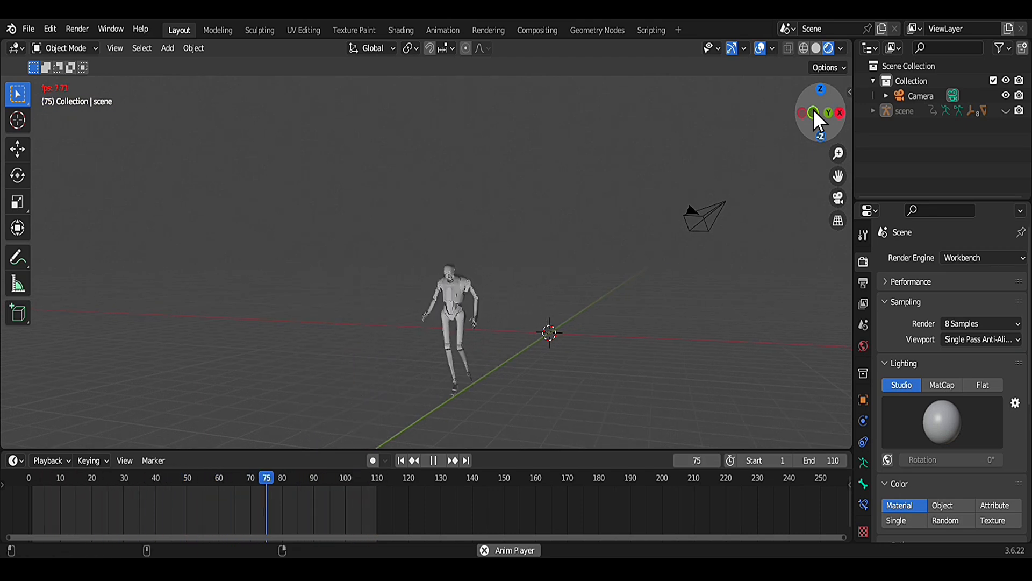